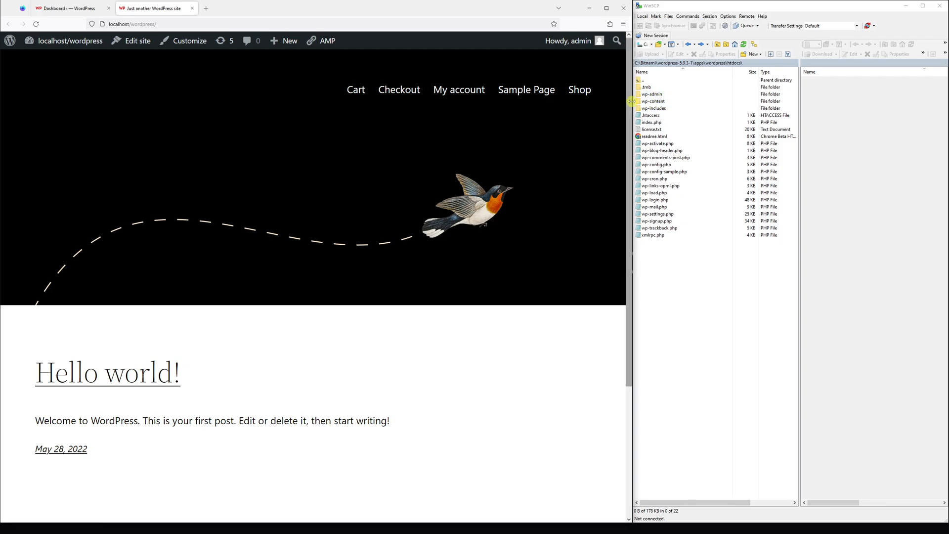
Navigate the local panel into wp-content, then into its themes folder.
click(653, 101)
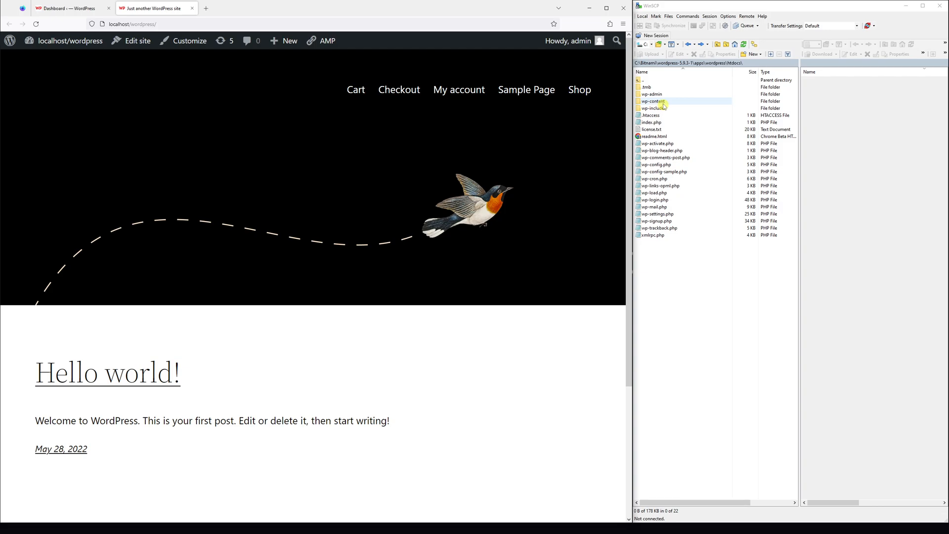
double_click(652, 101)
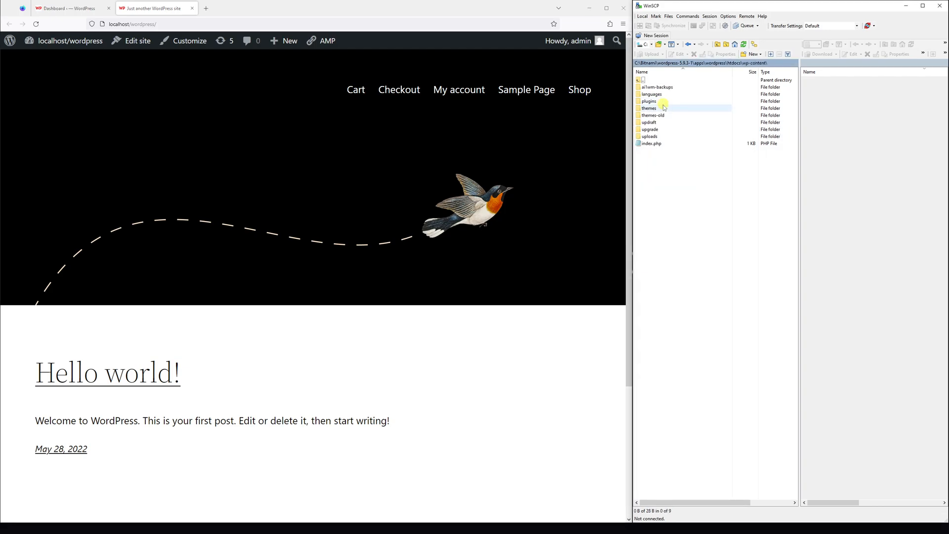
click(649, 108)
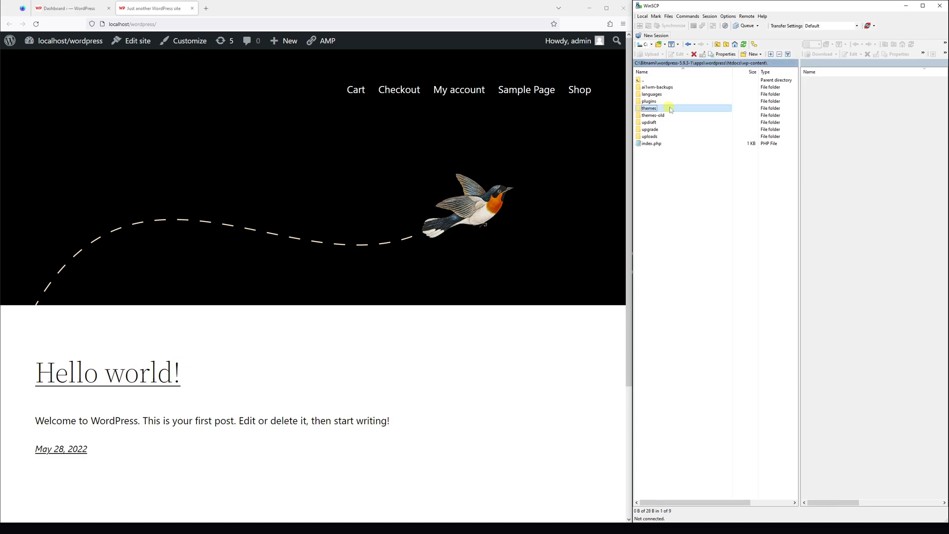
double_click(648, 108)
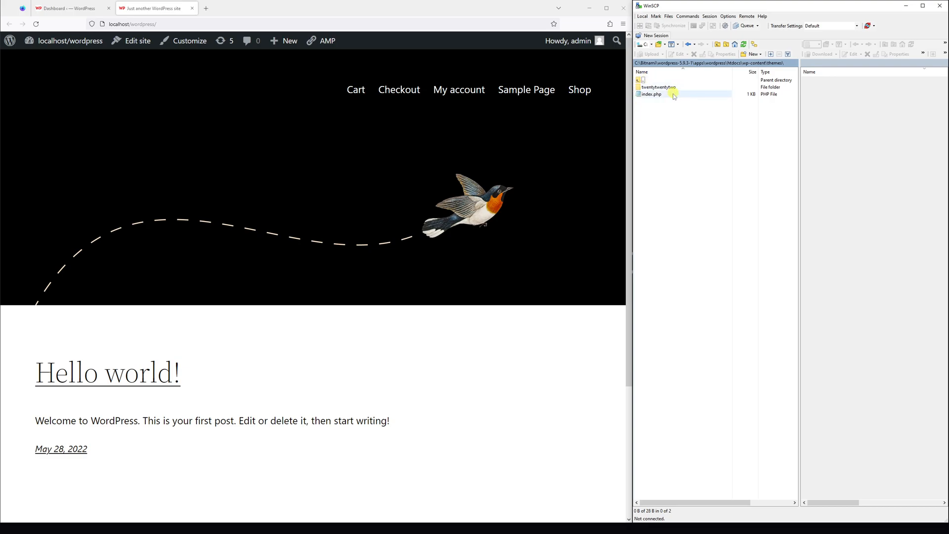
Rename the twentytwentytwo theme folder to twentytwentytwo-inactive.
click(657, 86)
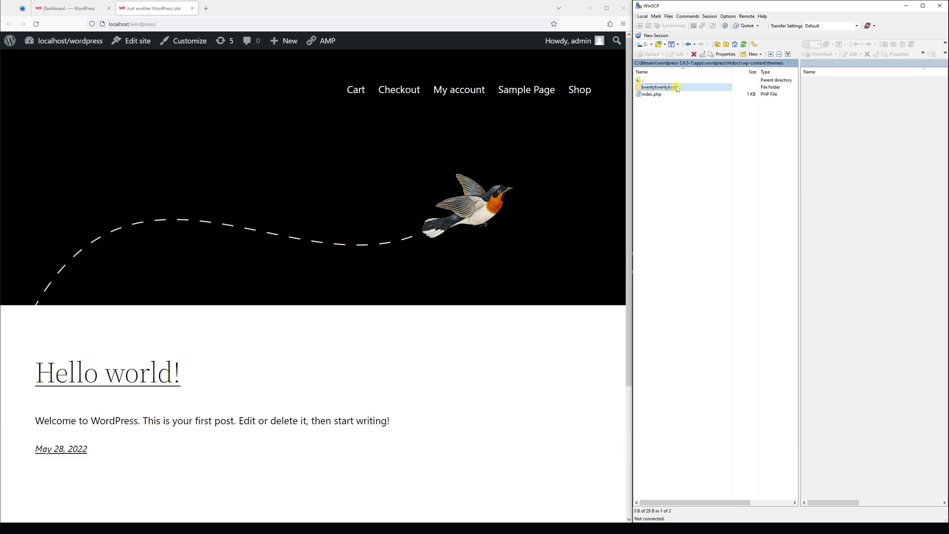
right_click(657, 87)
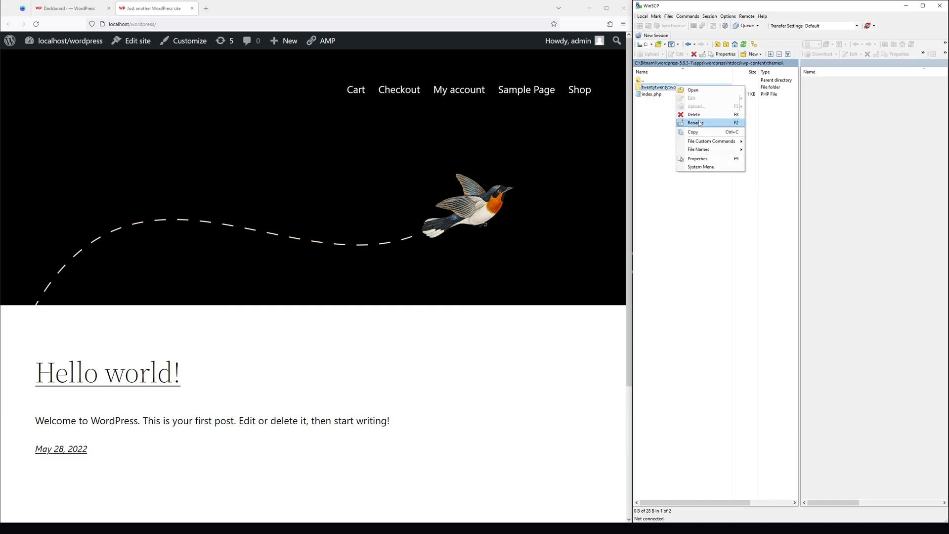
click(694, 122)
text(-inactive)
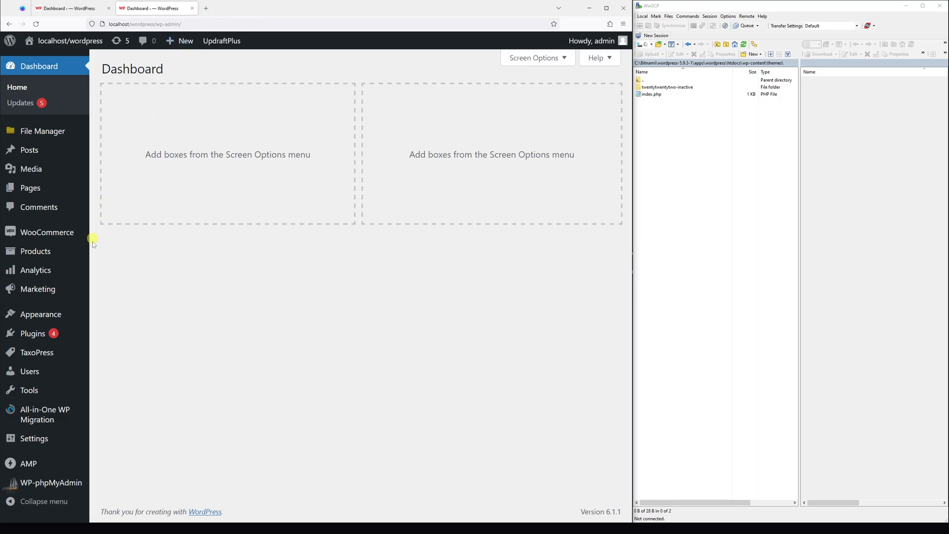
Open Appearance > Themes to see the missing twentytwentytwo directory error.
click(41, 314)
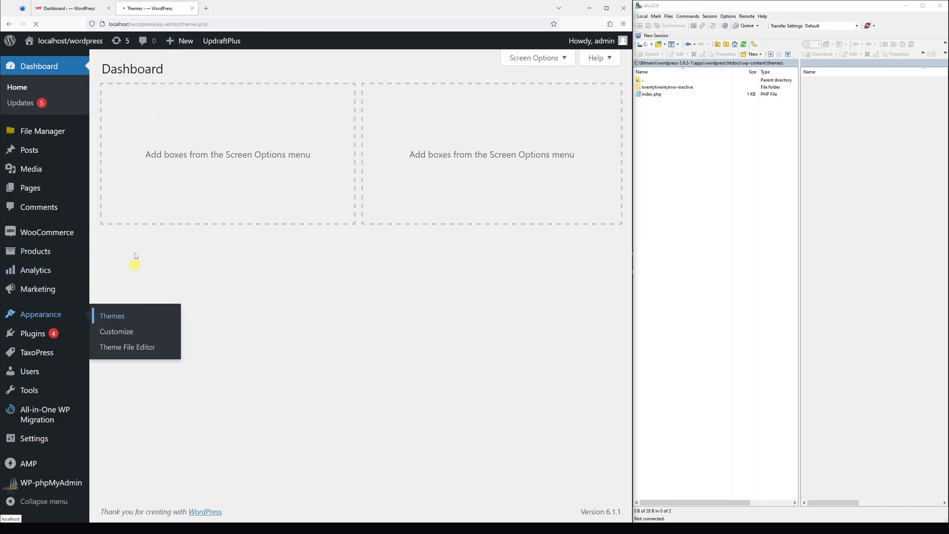
click(112, 316)
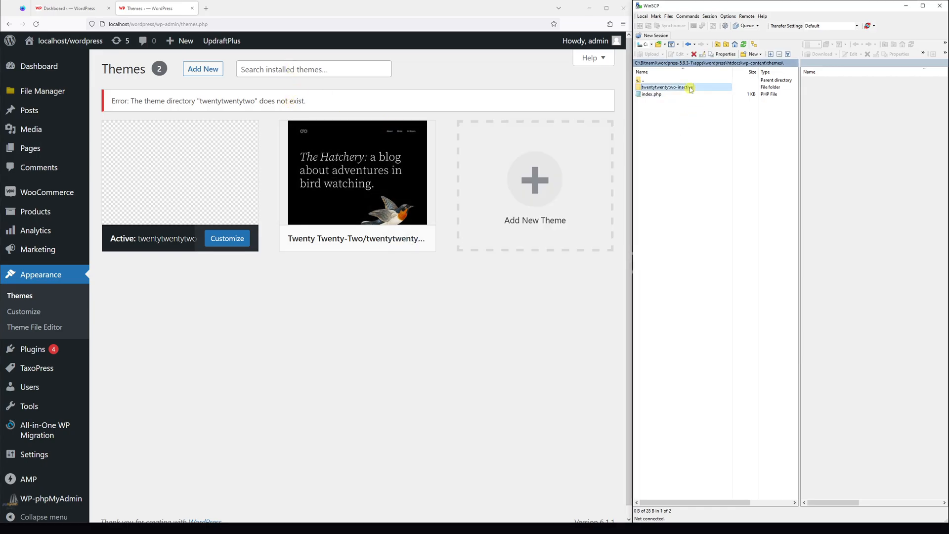
Rename twentytwentytwo-inactive back to twentytwentytwo.
right_click(664, 86)
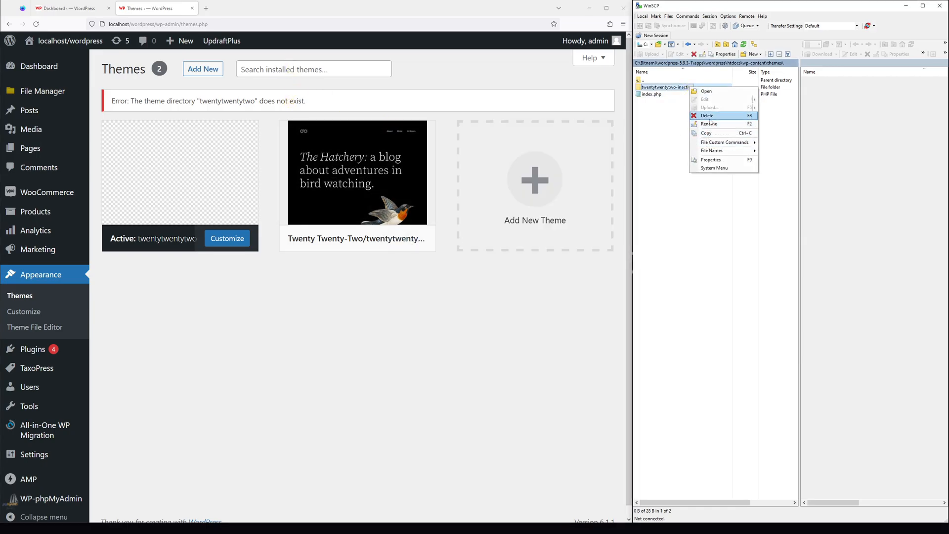
click(709, 124)
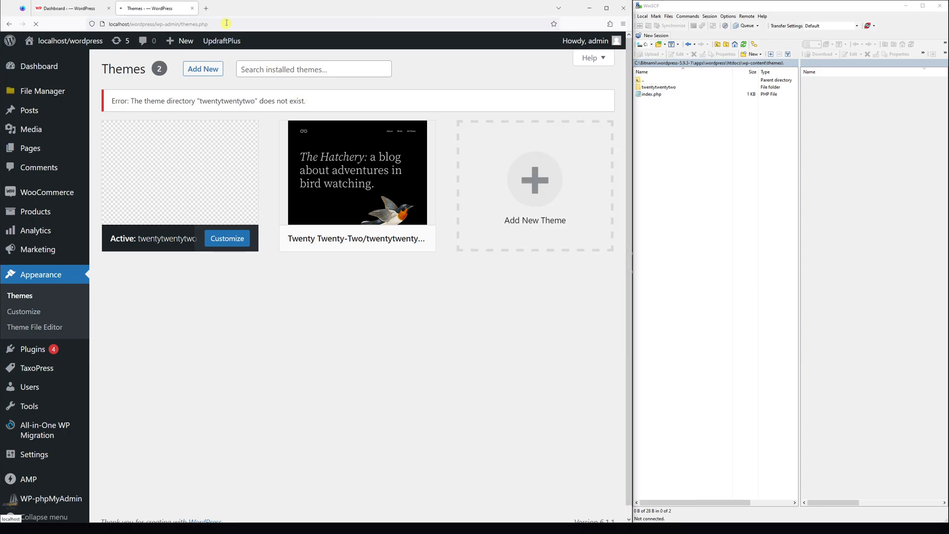
Visit the site front end and confirm the Hello world! post loads.
click(357, 173)
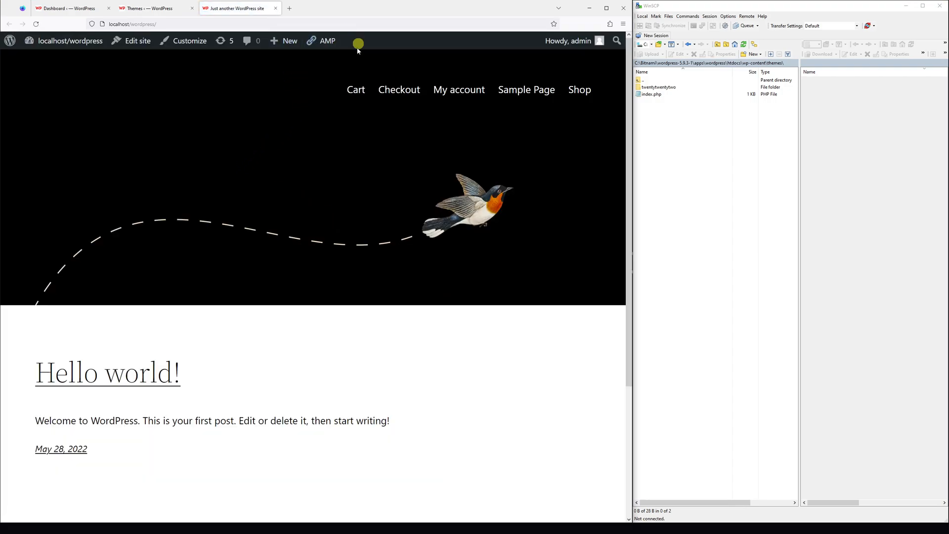
mouse_move(399, 89)
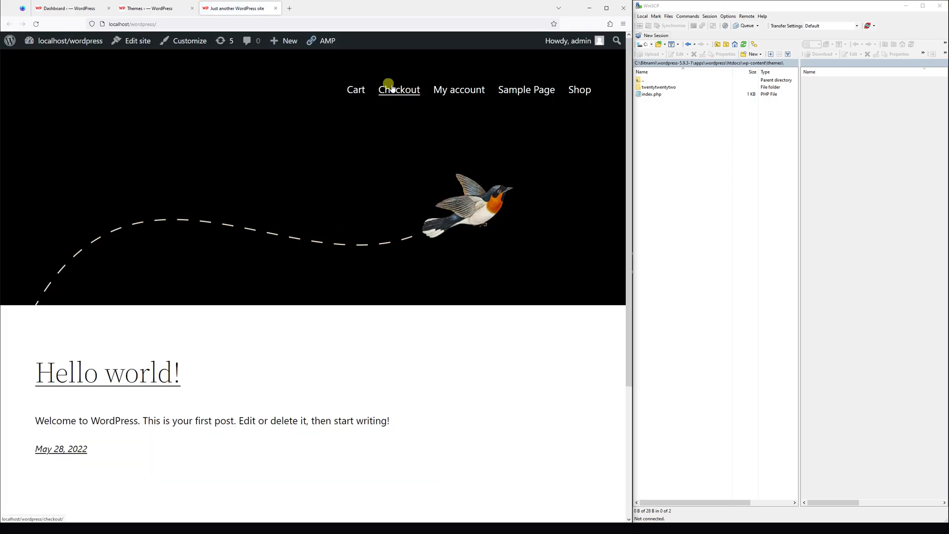